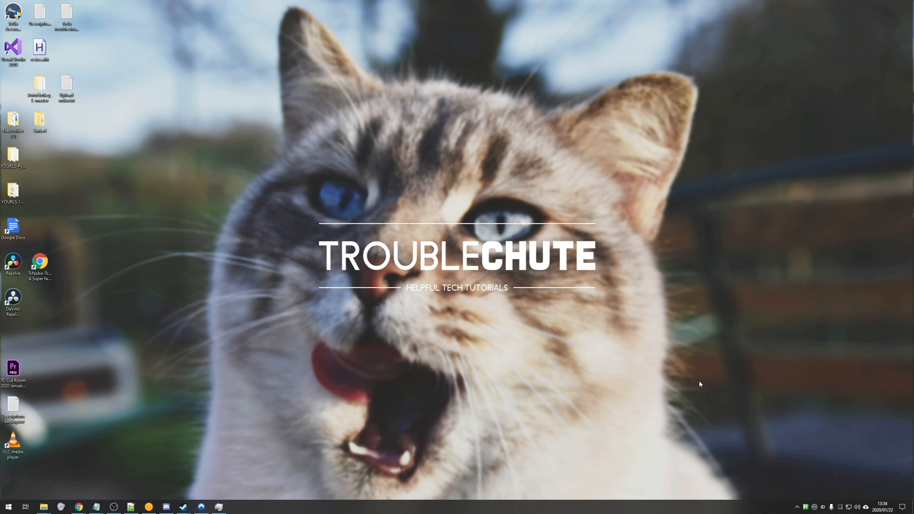
pyautogui.moveTo(653, 366)
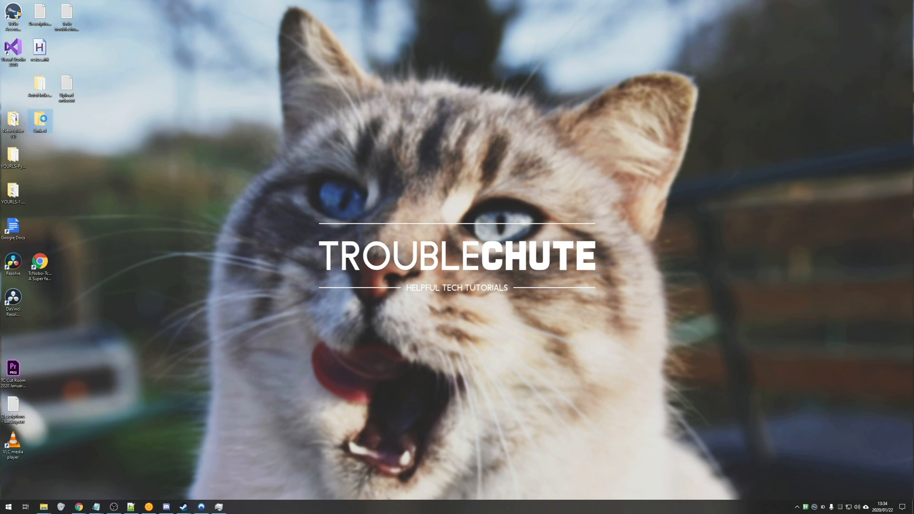
# Step: Create a new Linked folder on the desktop, then browse into the DaVinci Resolve folder and locate Resolve.exe
pyautogui.rightClick(40, 122)
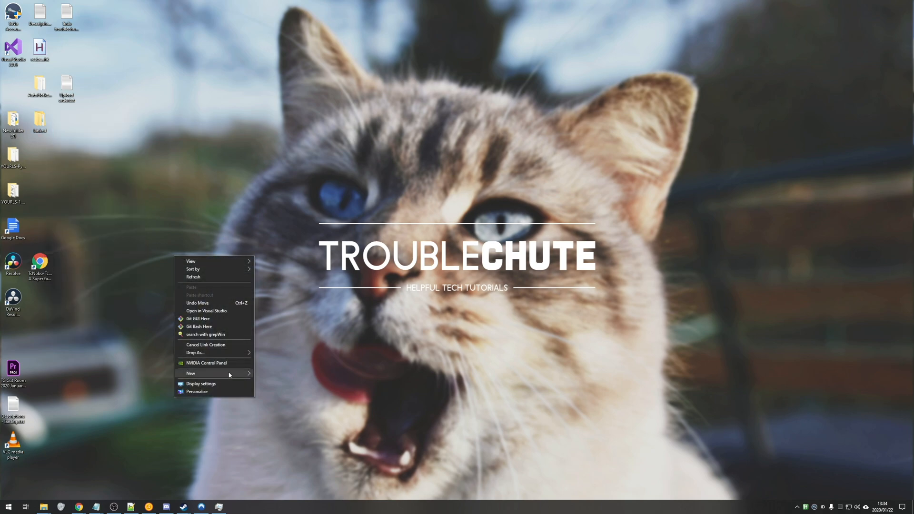
pyautogui.click(195, 352)
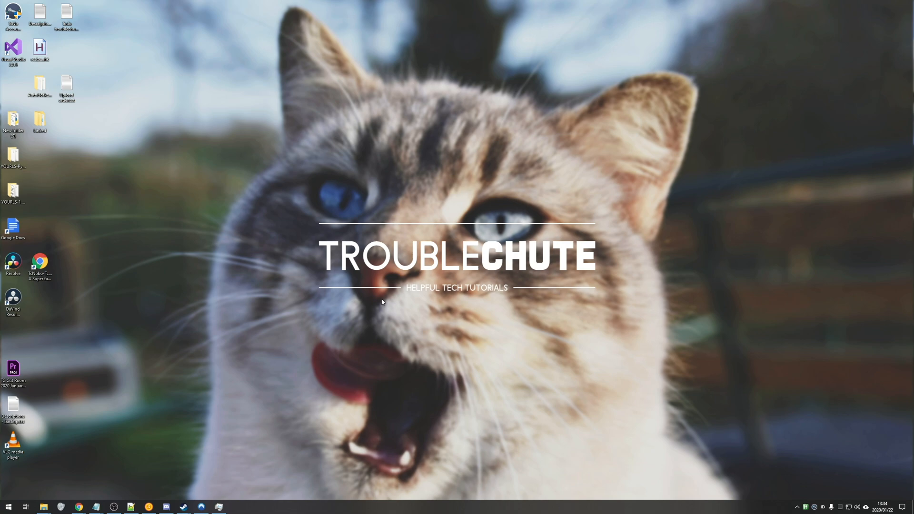
pyautogui.moveTo(423, 302)
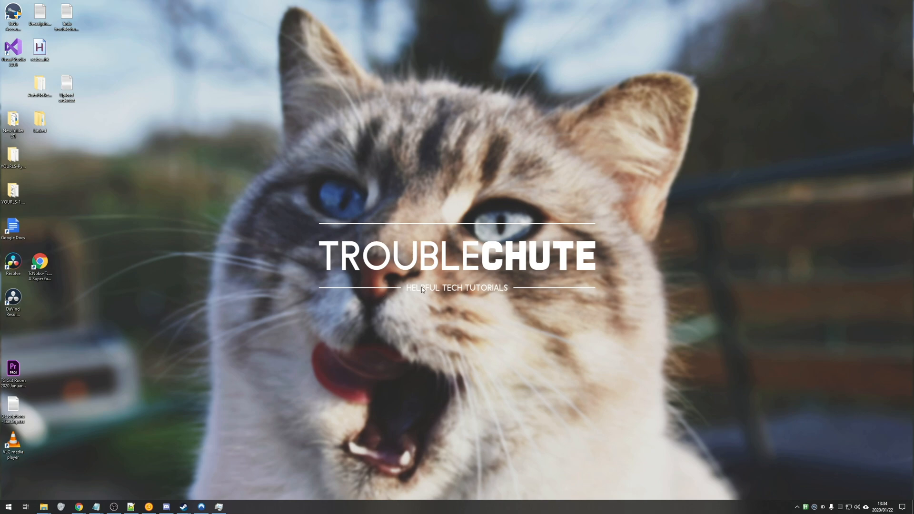
pyautogui.moveTo(562, 336)
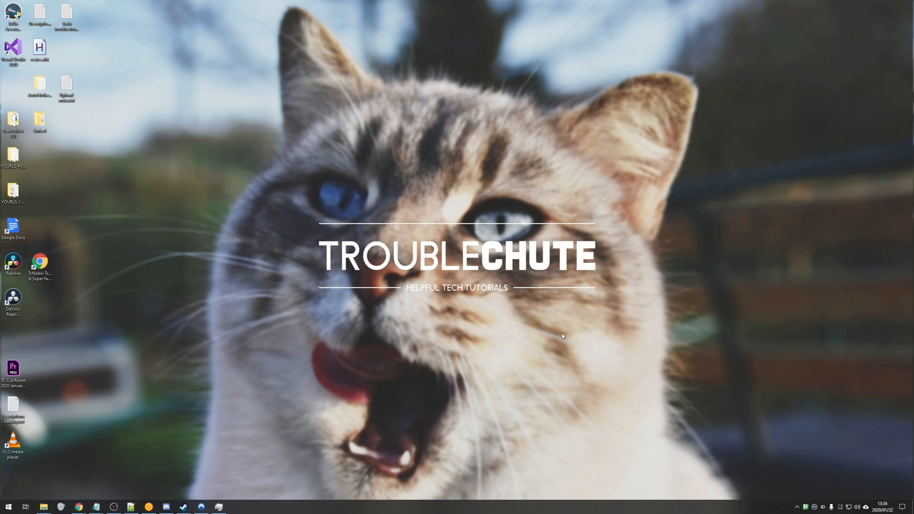
pyautogui.moveTo(284, 297)
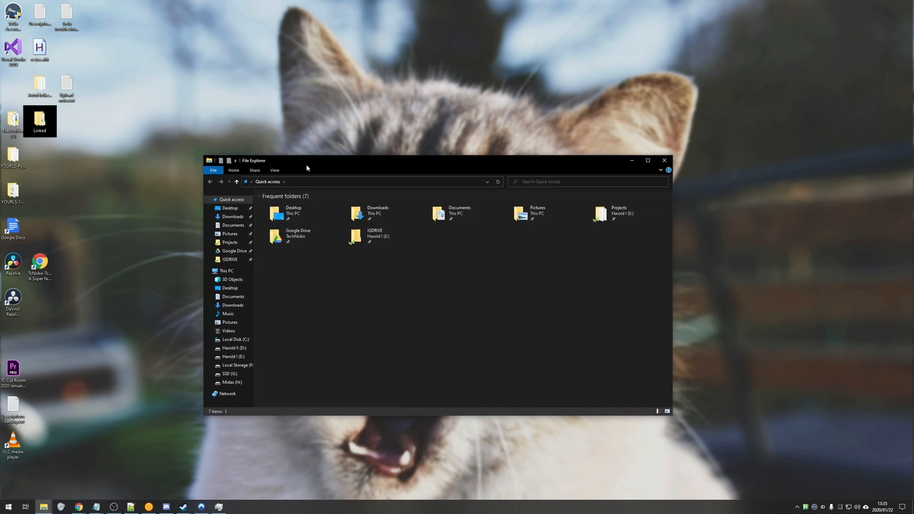
pyautogui.rightClick(13, 265)
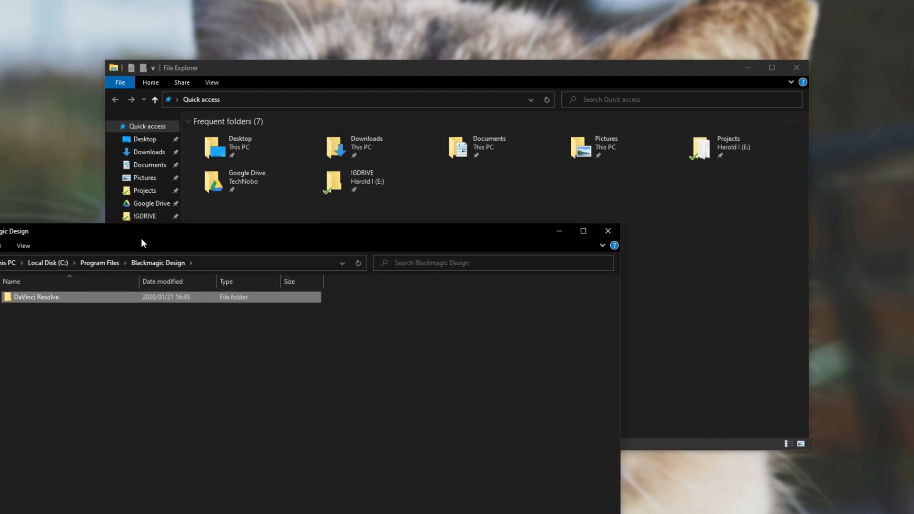
pyautogui.doubleClick(36, 297)
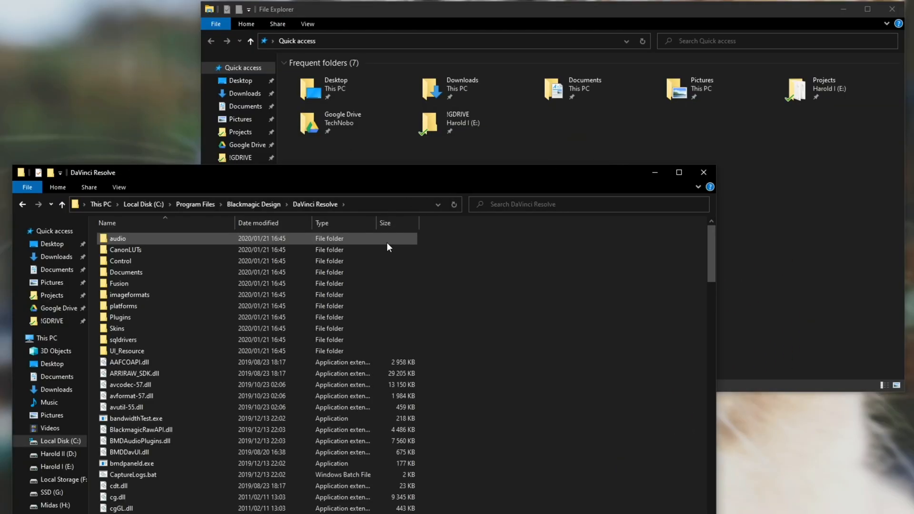
pyautogui.scroll(-3)
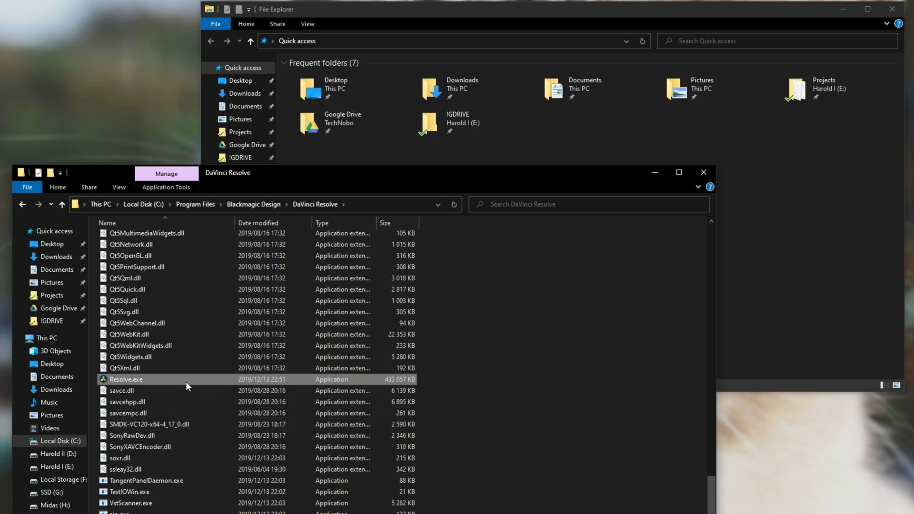
# Step: Rename the DaVinci Resolve folder to DaVinci Resolve1 and cancel the Missing Shortcut warning
pyautogui.click(253, 204)
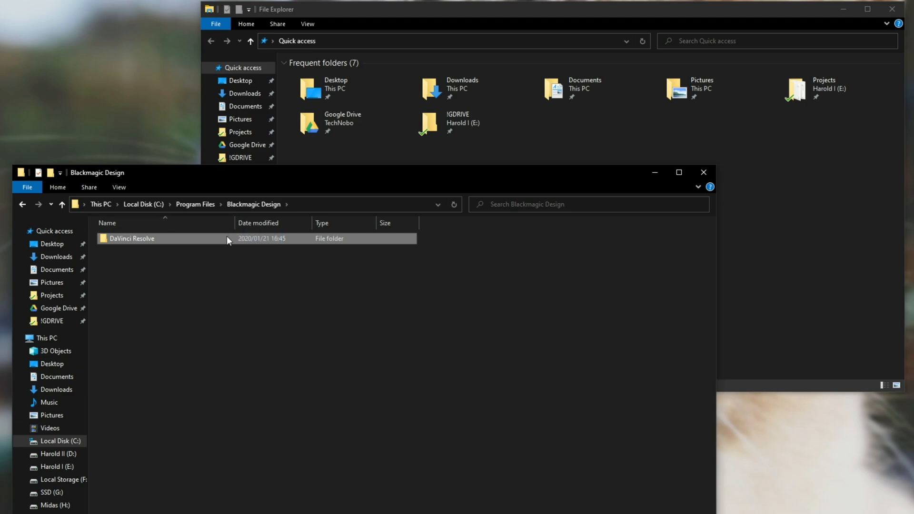
pyautogui.moveTo(187, 251)
pyautogui.write('1')
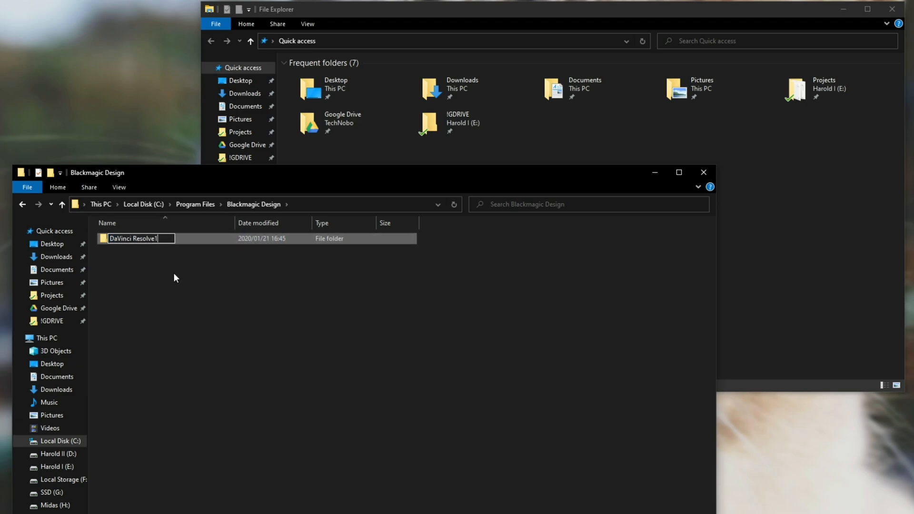
pyautogui.click(534, 316)
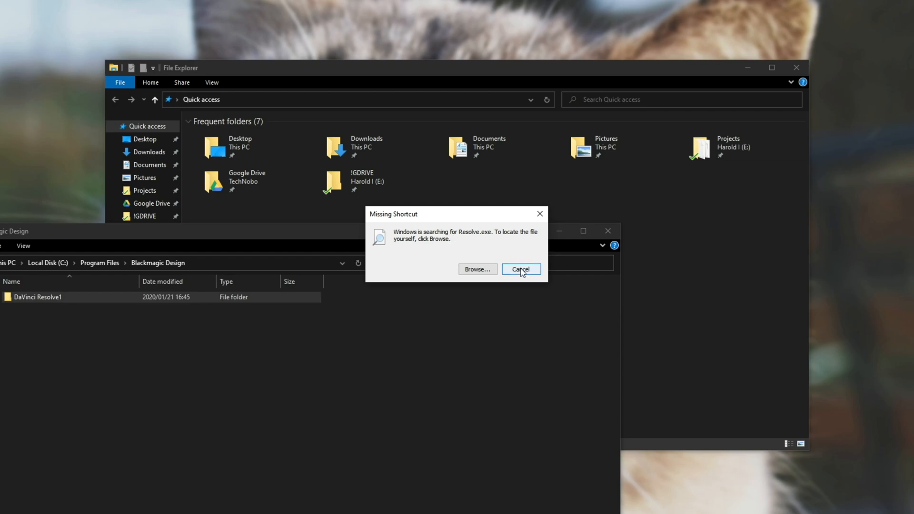
pyautogui.click(521, 268)
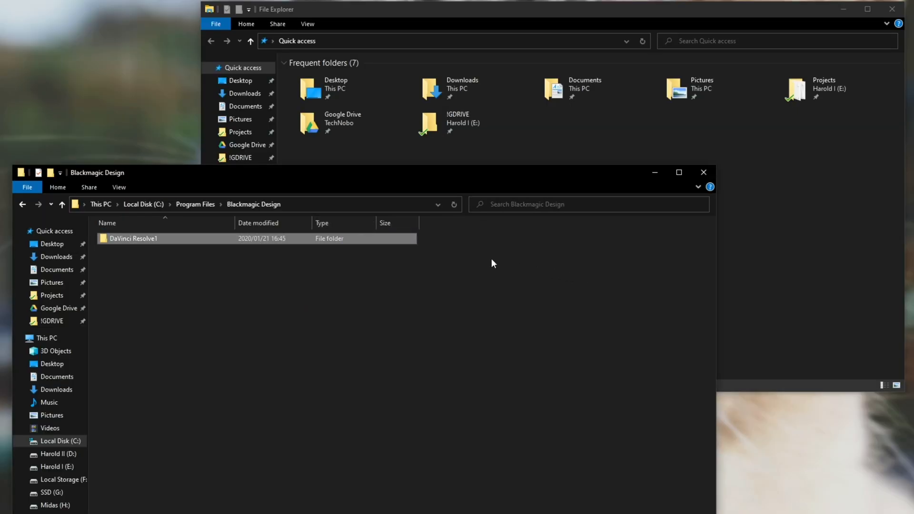
# Step: Move DaVinci Resolve1 into new folder 1 and drop a symbolic link to it in Blackmagic Design
pyautogui.doubleClick(134, 238)
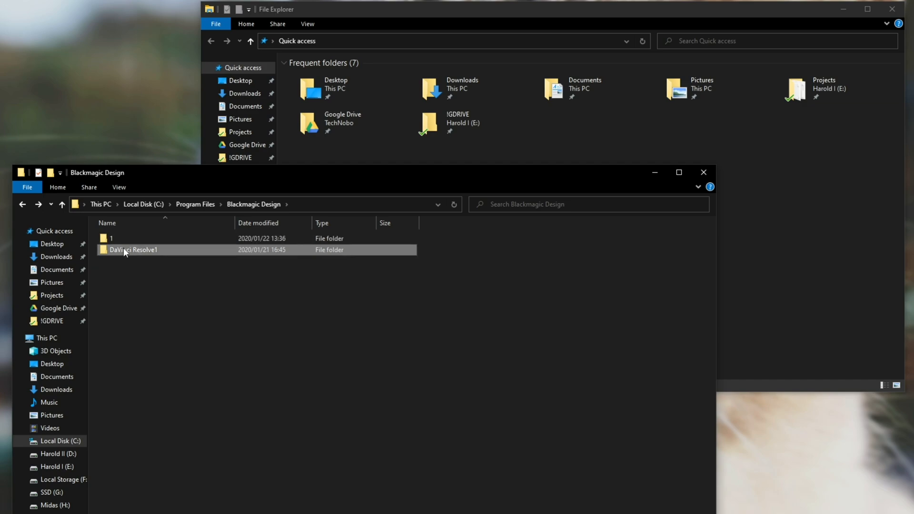
pyautogui.doubleClick(111, 238)
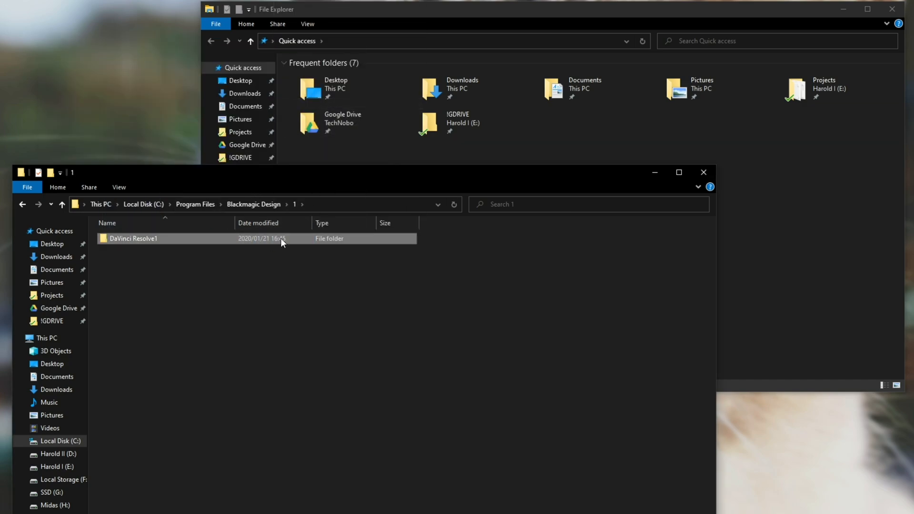
pyautogui.rightClick(133, 237)
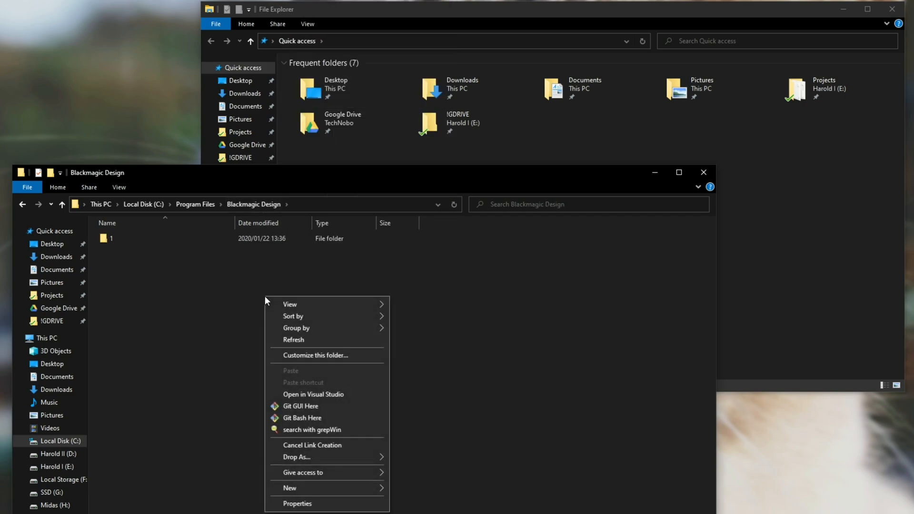
pyautogui.moveTo(296, 457)
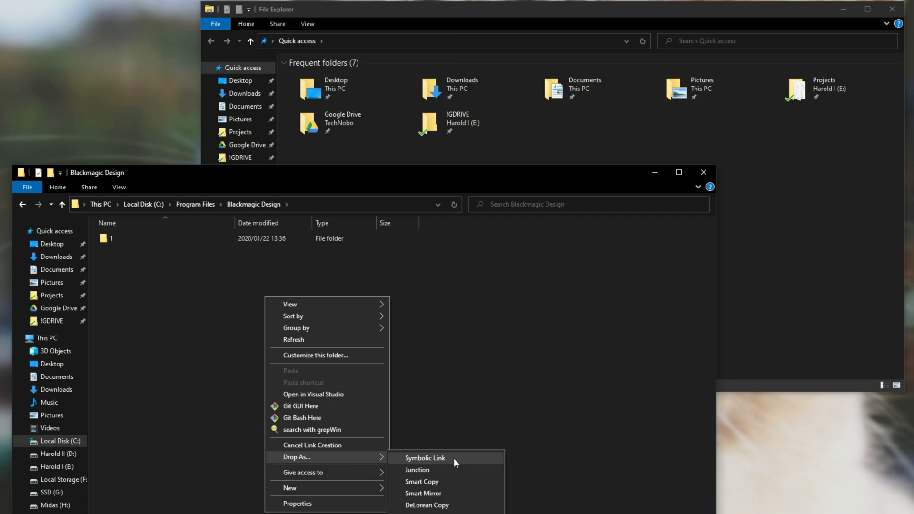
pyautogui.click(426, 457)
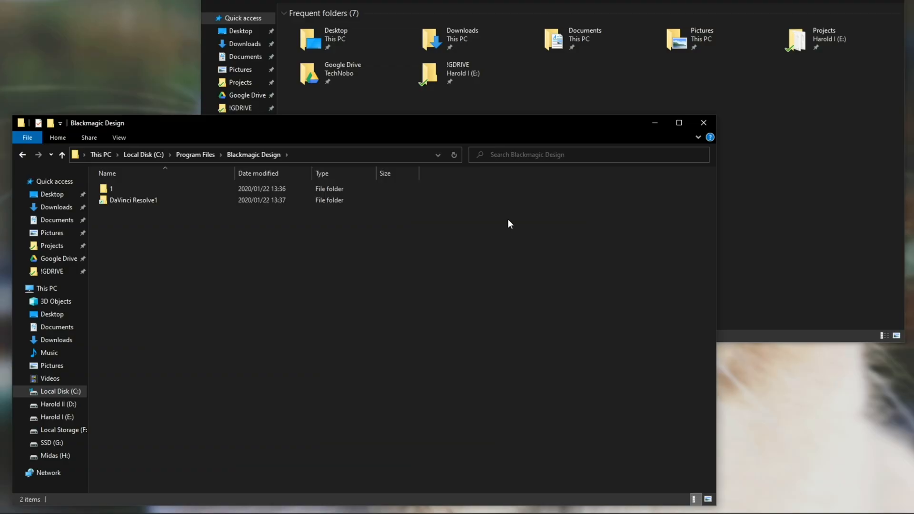
# Step: Check the DaVinci Resolve1 link shows the program files, then return to Blackmagic Design
pyautogui.click(134, 200)
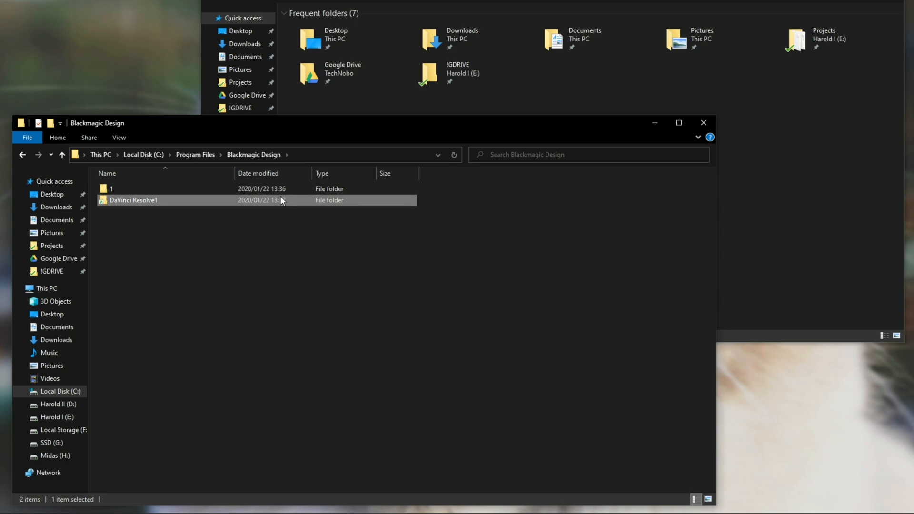
pyautogui.doubleClick(133, 199)
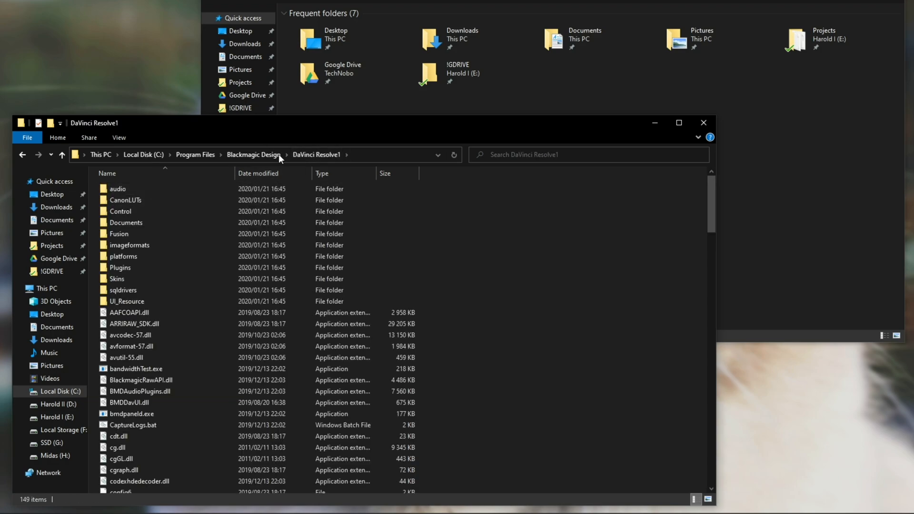
pyautogui.click(253, 154)
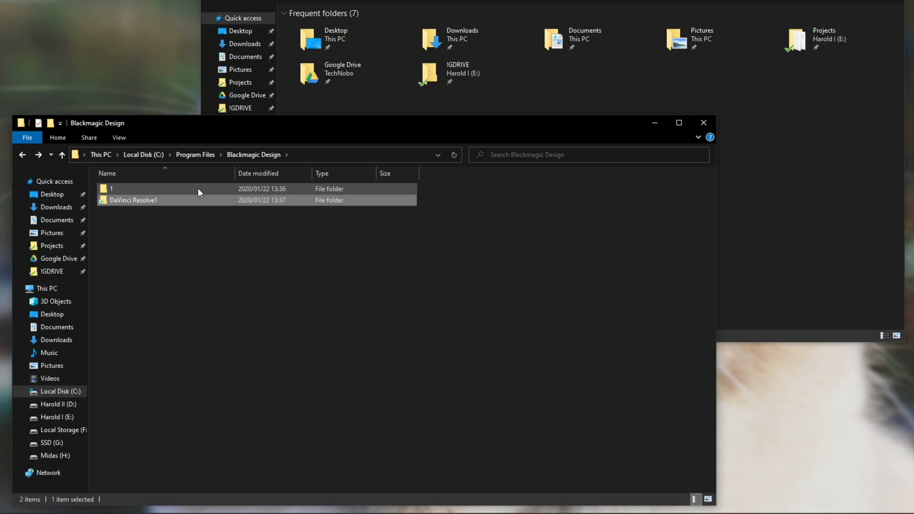
# Step: Rename the link to DaVinci Resolve and launch Resolve from its shortcut
pyautogui.click(135, 200)
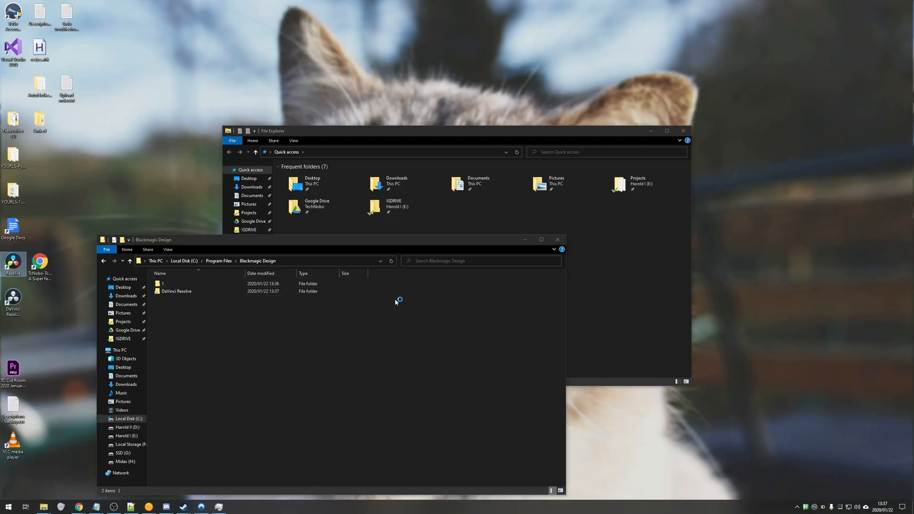
pyautogui.doubleClick(176, 291)
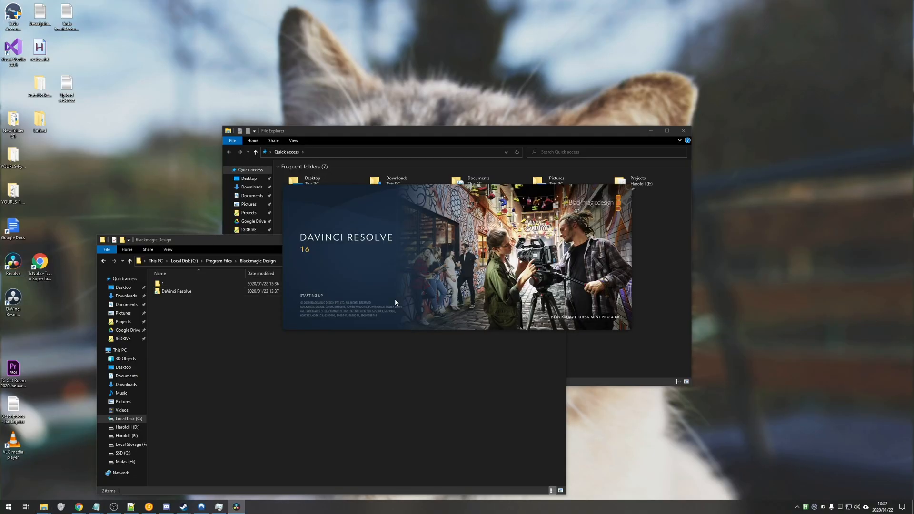